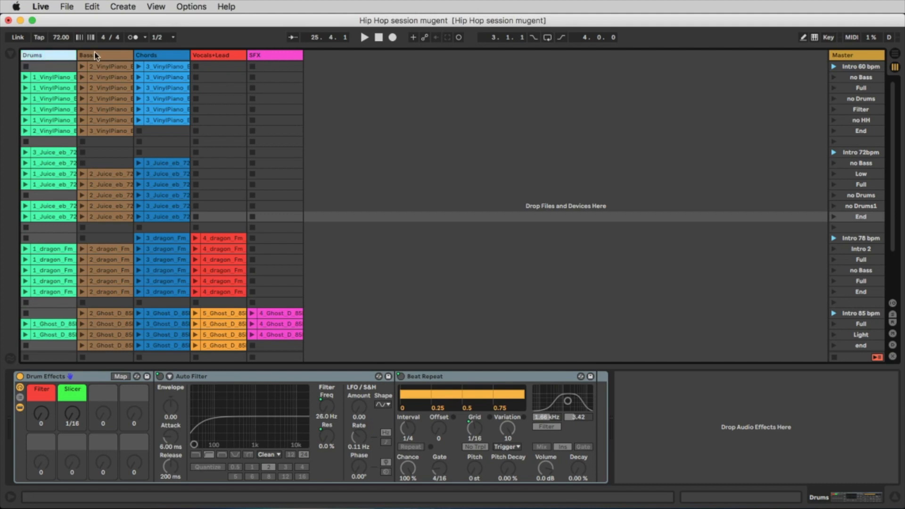
Show the Vocals+Lead and then the empty SFX effect chain, scrolling the scenes
left_click(218, 55)
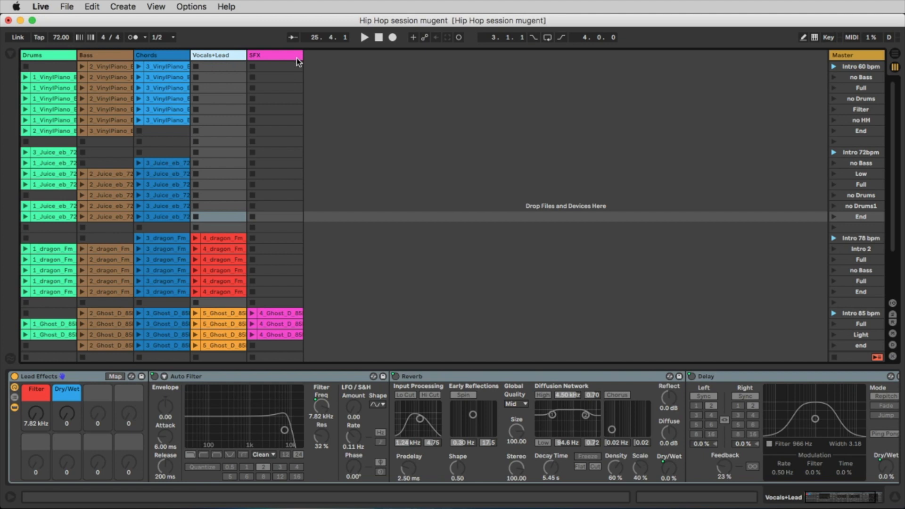
left_click(274, 54)
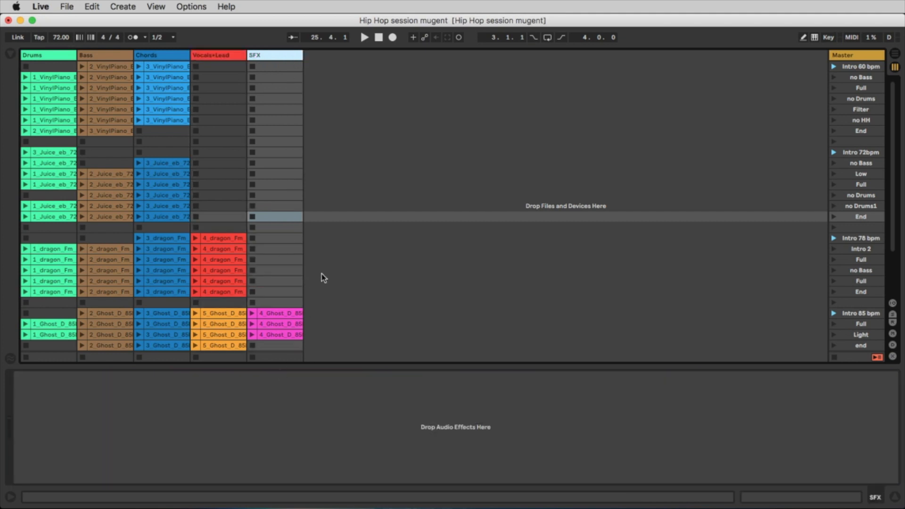
mouse_move(321, 368)
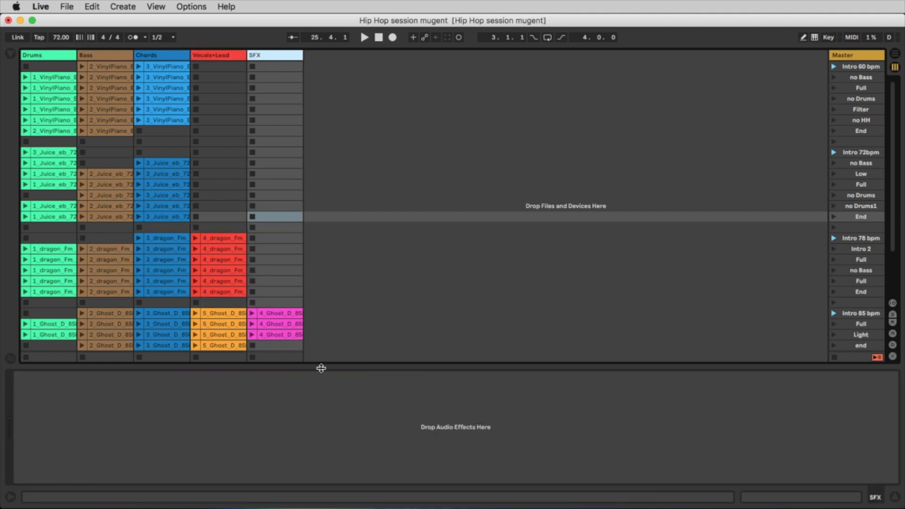
mouse_move(801, 190)
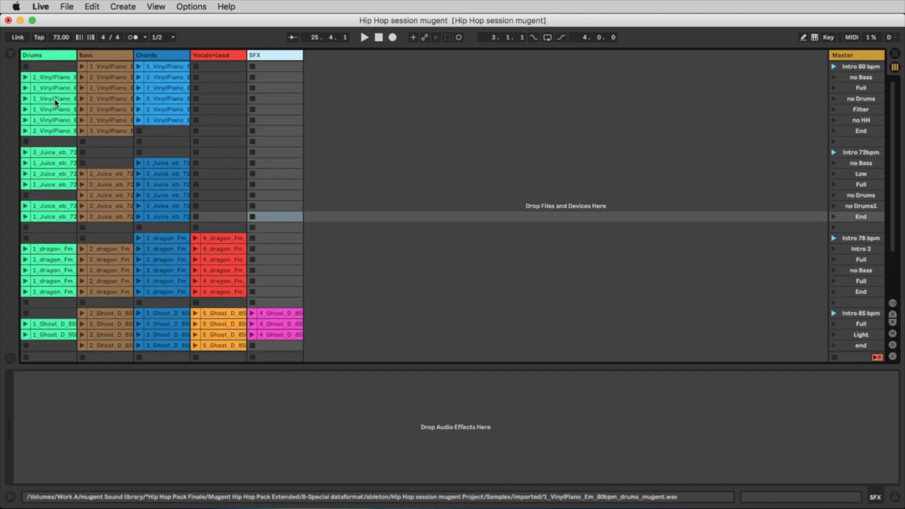
scroll("down", 3)
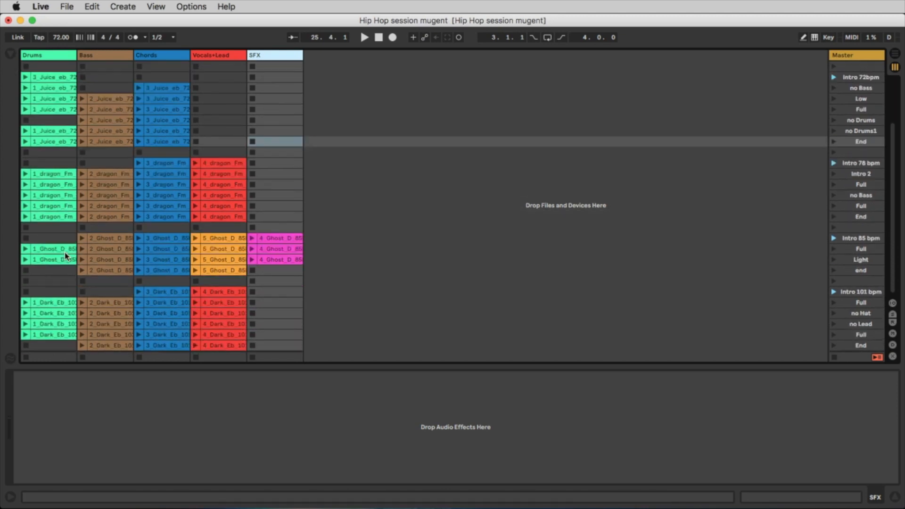
mouse_move(451, 312)
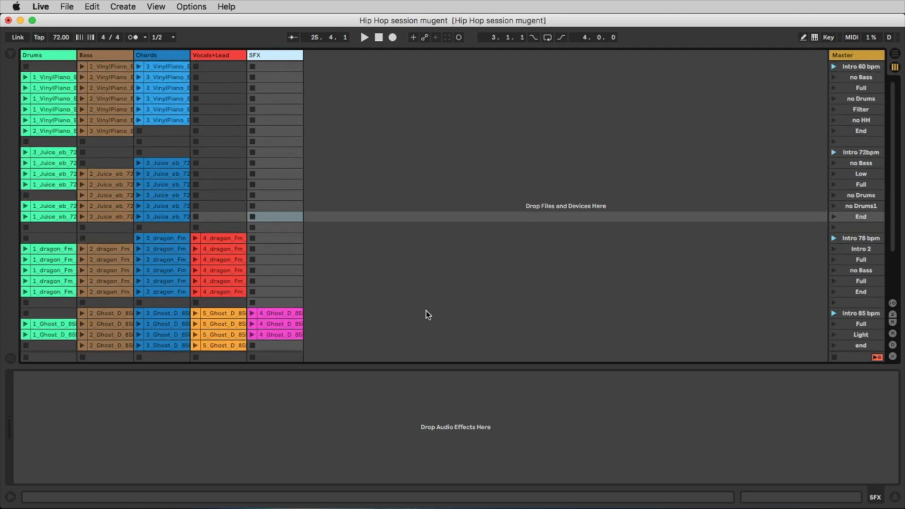
mouse_move(435, 300)
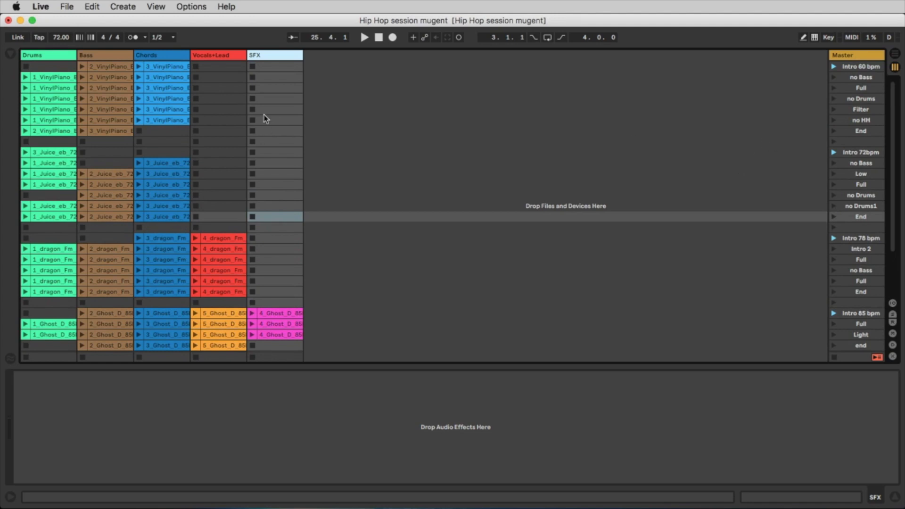
mouse_move(397, 81)
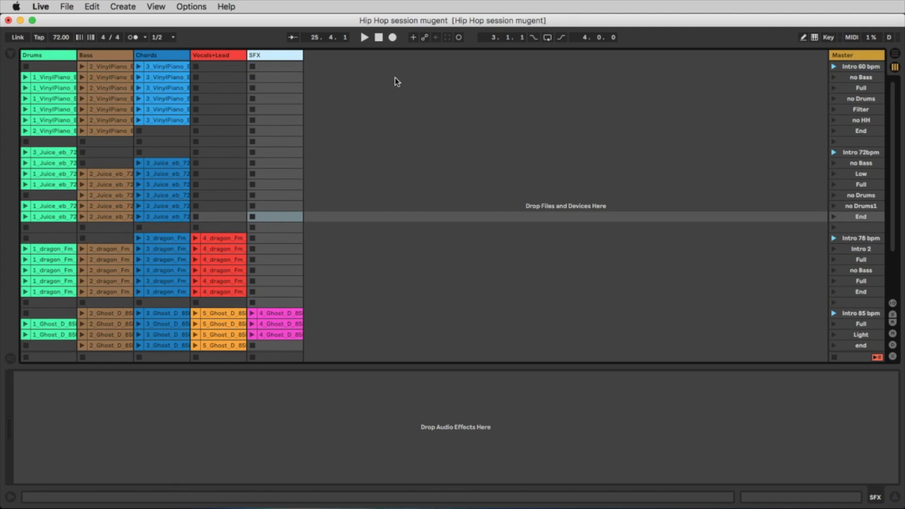
mouse_move(851, 109)
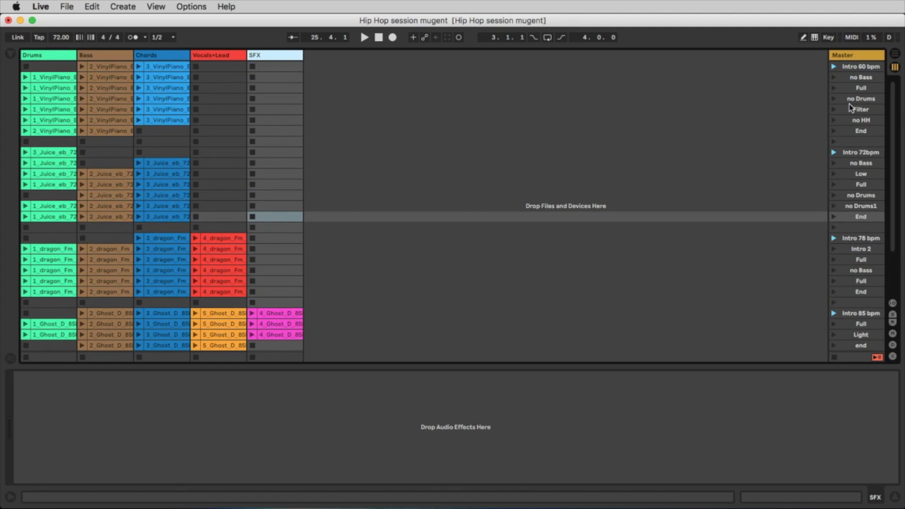
mouse_move(835, 78)
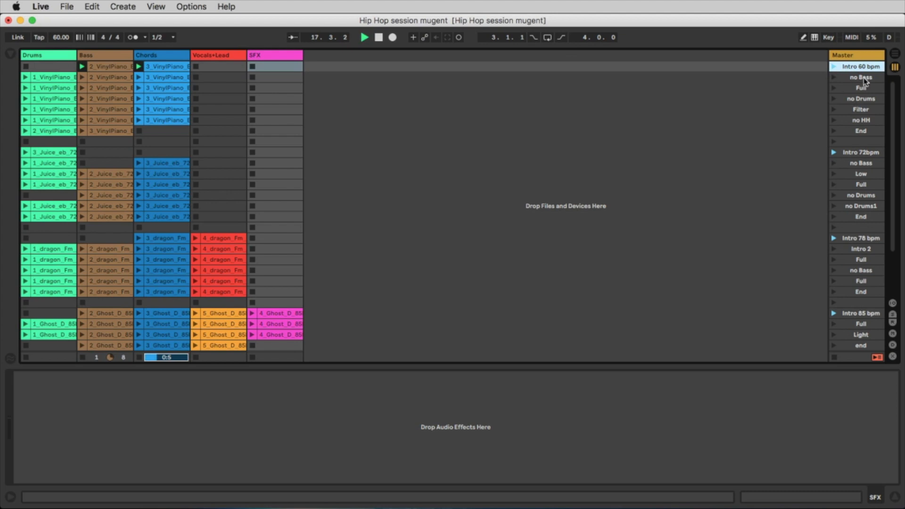
Launch the VinylPiano Intro 60 bpm scene and briefly solo the drums track
left_click(174, 66)
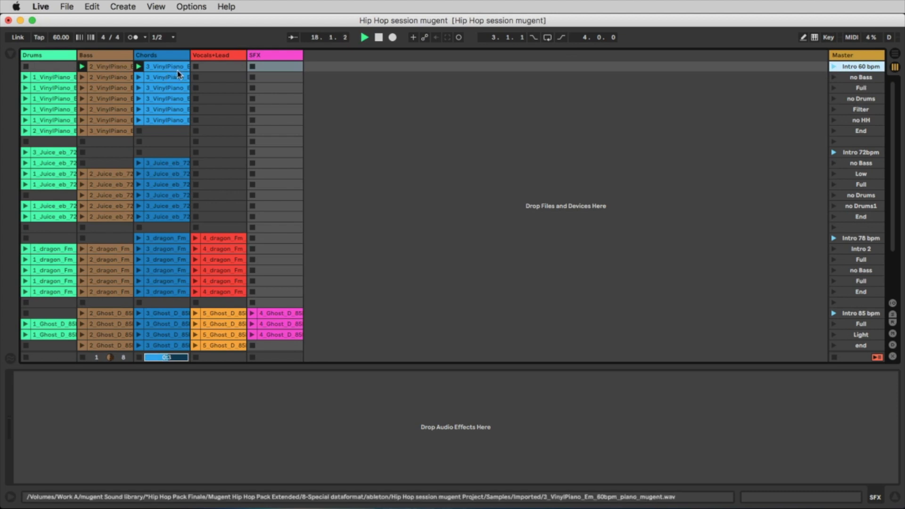
left_click(139, 66)
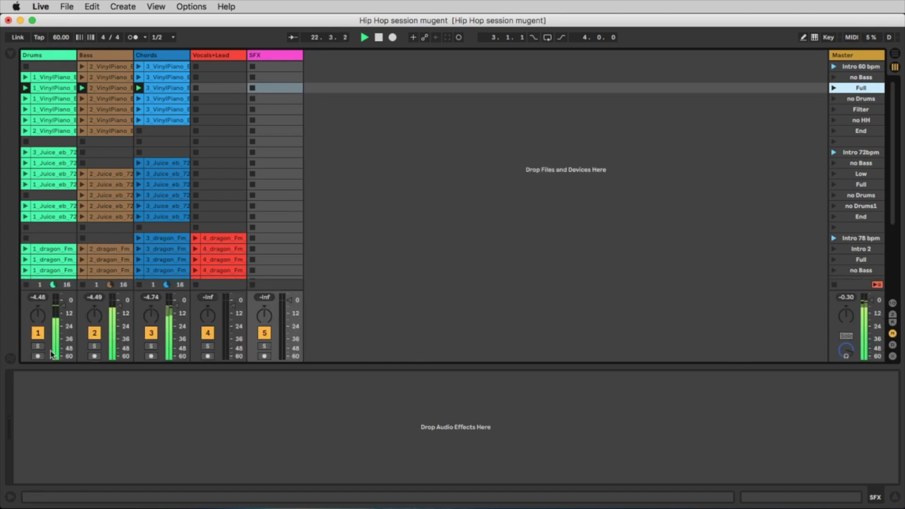
left_click(38, 346)
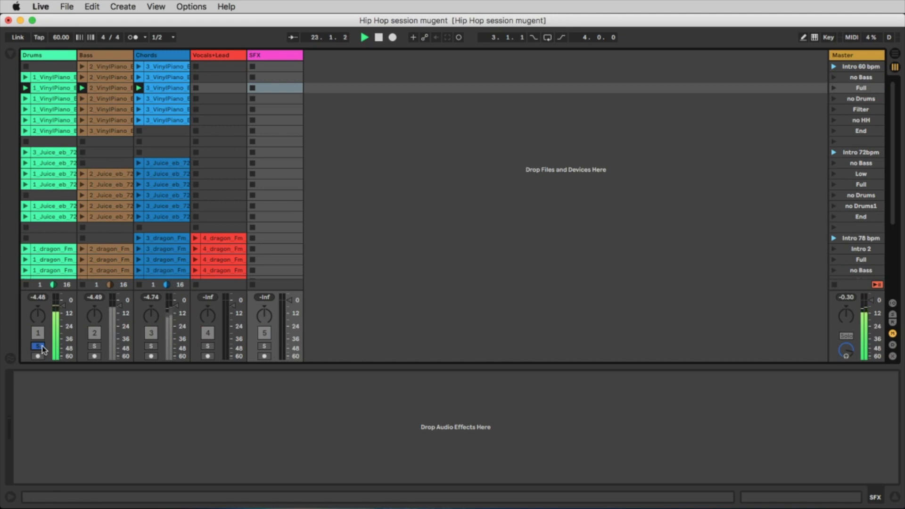
left_click(94, 346)
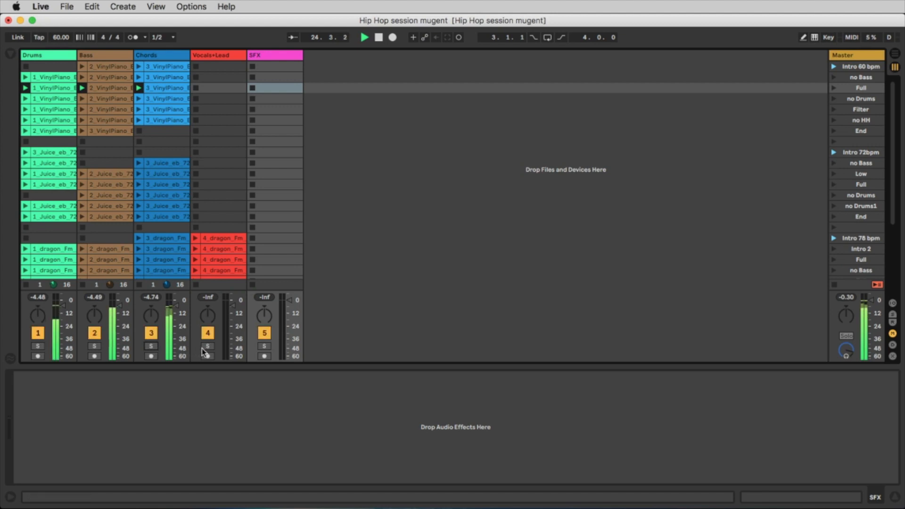
Solo the Vocals+Lead track, then show the Chords effect rack during playback
left_click(207, 346)
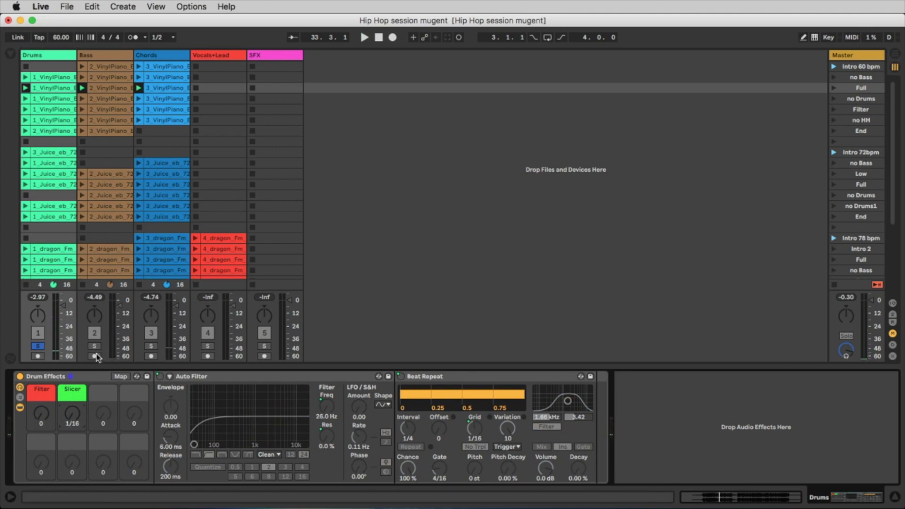
left_click(151, 345)
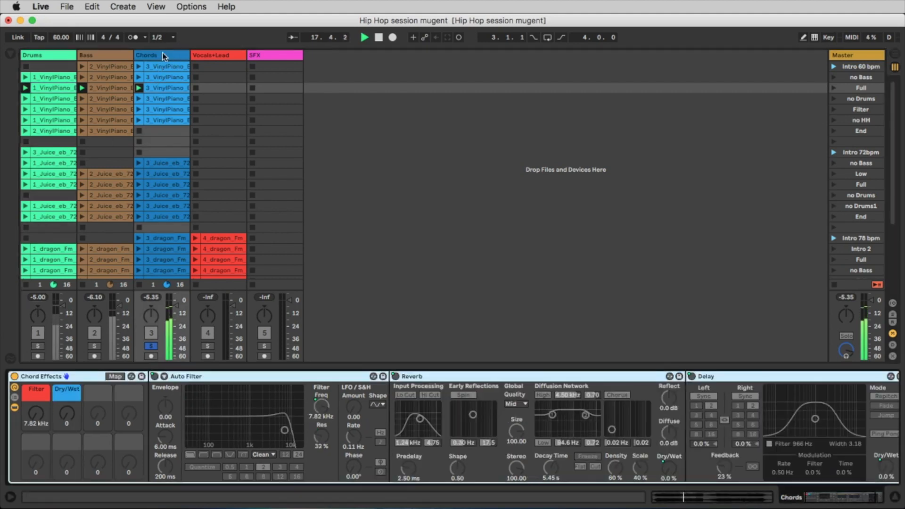
mouse_move(36, 415)
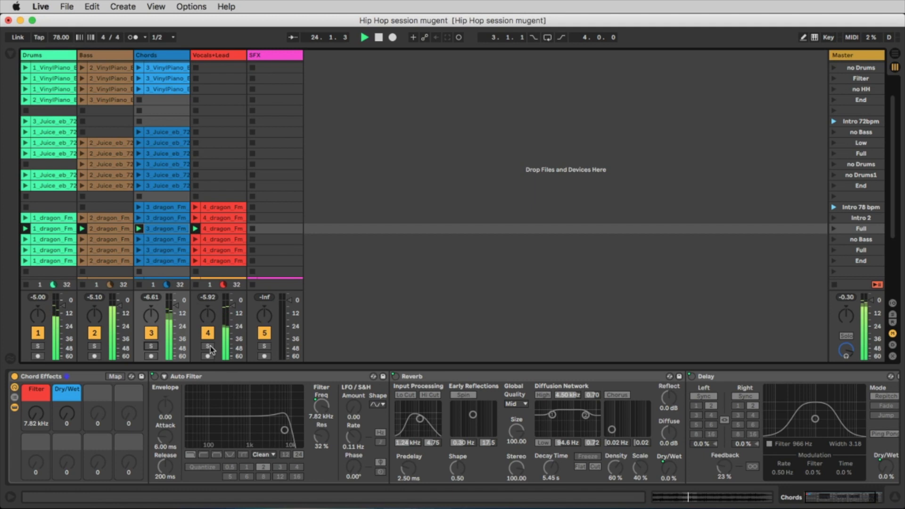
Solo the Vocals+Lead track while the dragon_Fm 78 bpm scene plays
left_click(207, 346)
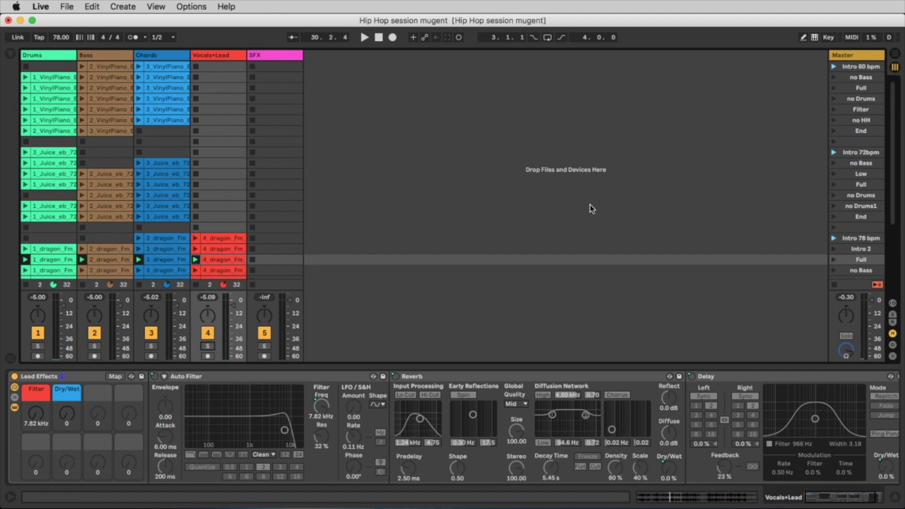
mouse_move(424, 279)
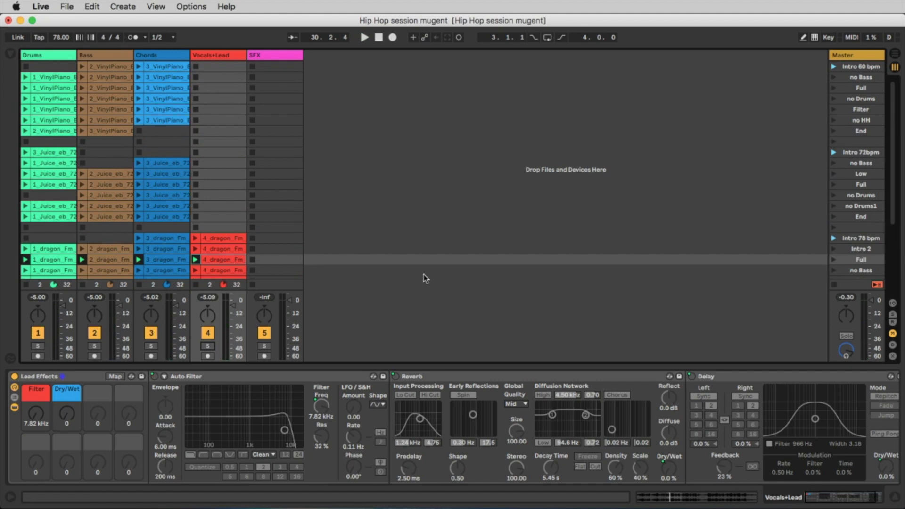
Arm Arrangement Record and launch the Intro 85 bpm scene
scroll("down", 3)
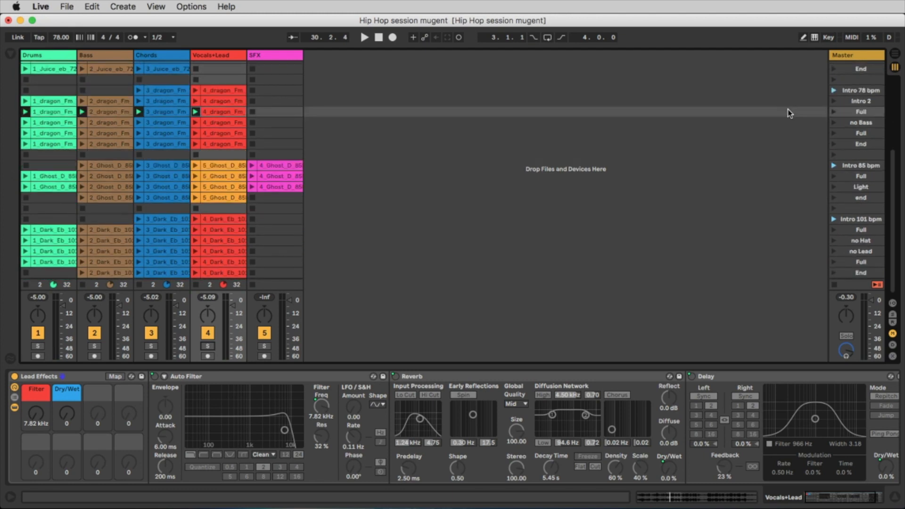
mouse_move(839, 172)
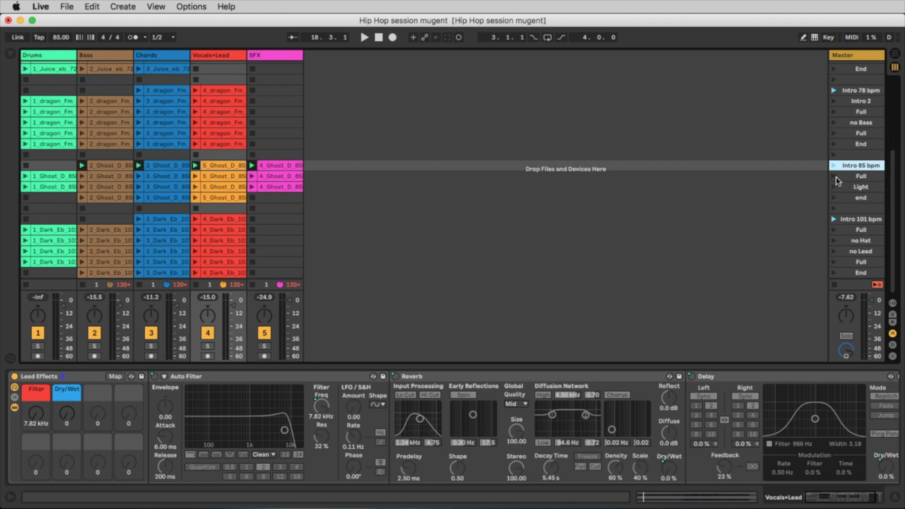
mouse_move(833, 174)
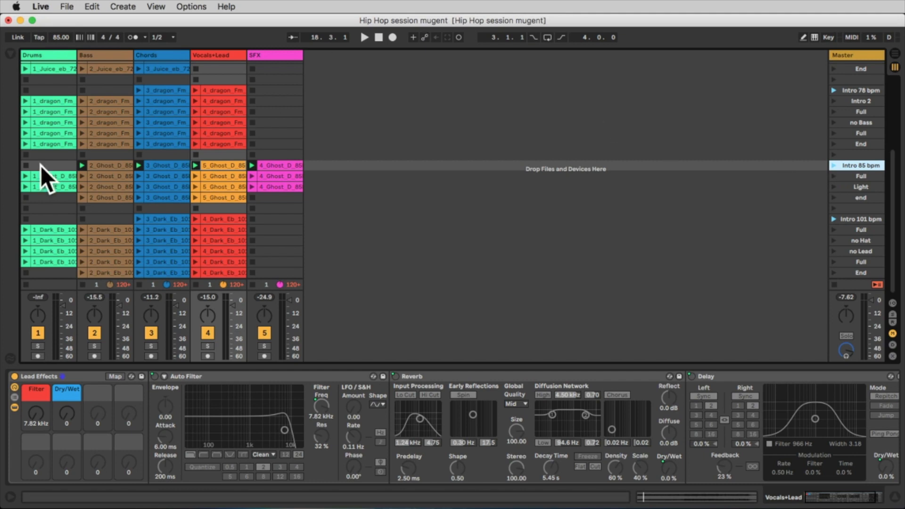
left_click(378, 37)
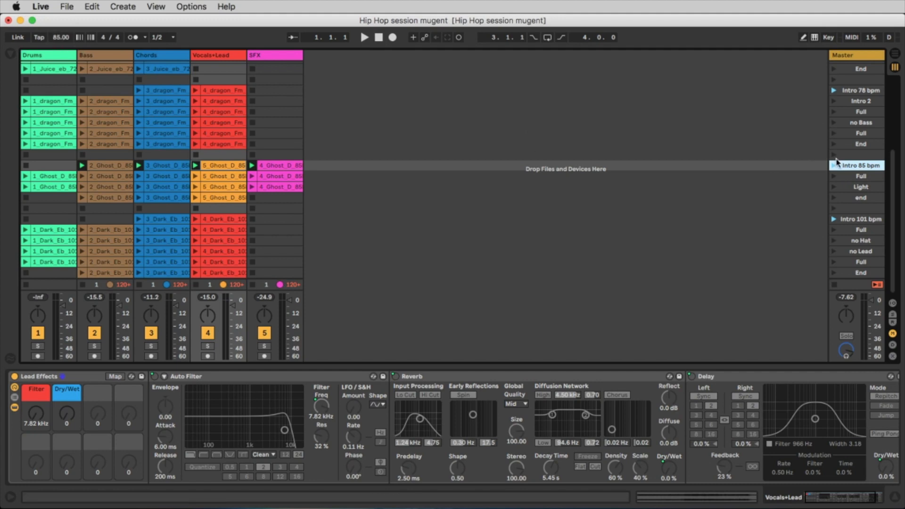
left_click(362, 37)
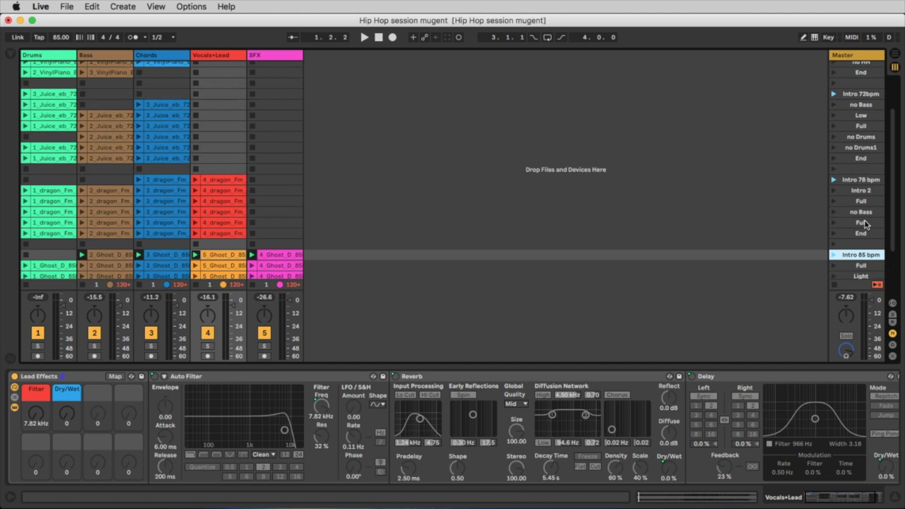
scroll("down", 3)
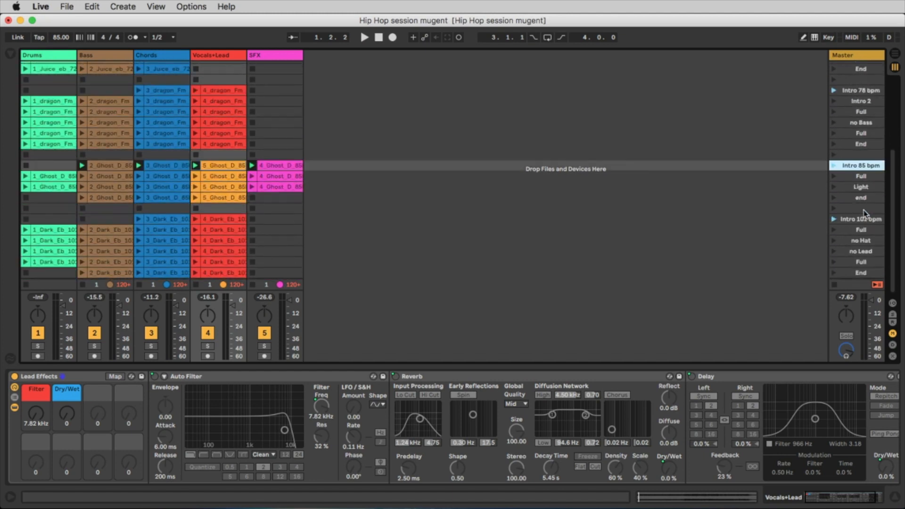
Record the Ghost_D performance into the arrangement and launch the Full scene
left_click(379, 37)
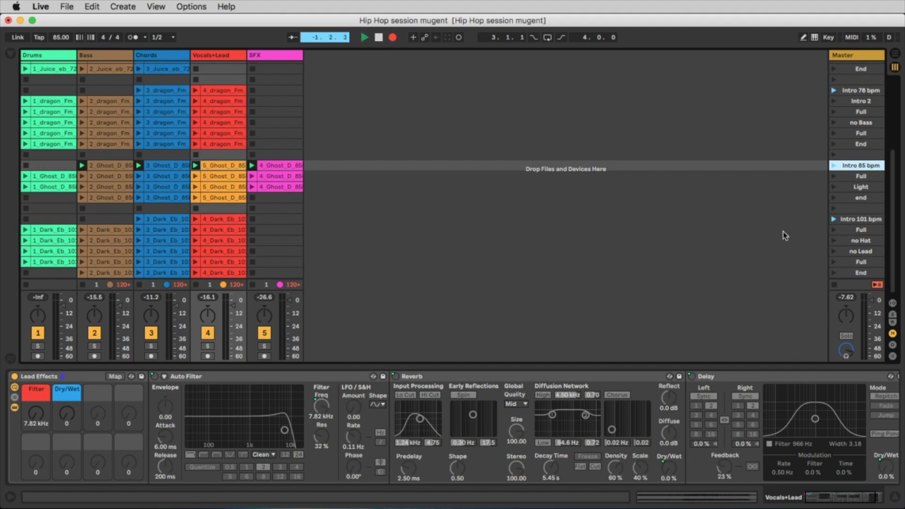
left_click(363, 37)
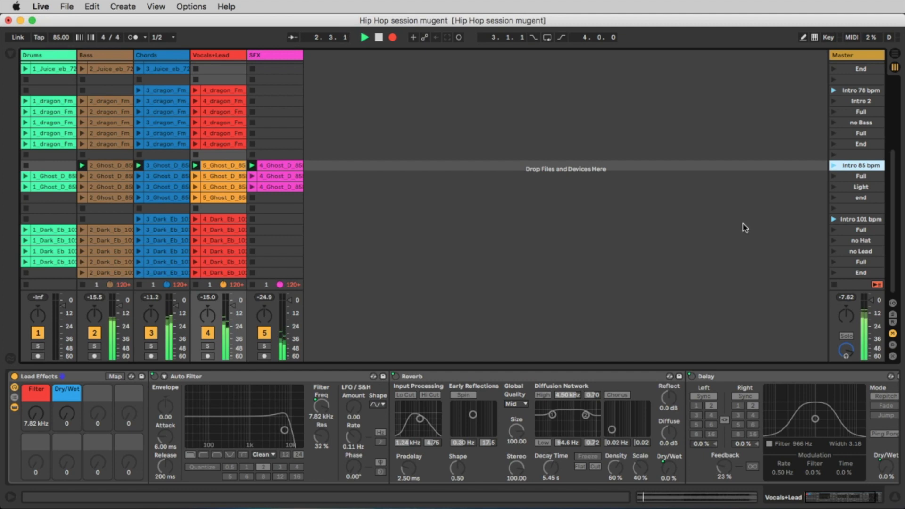
left_click(147, 55)
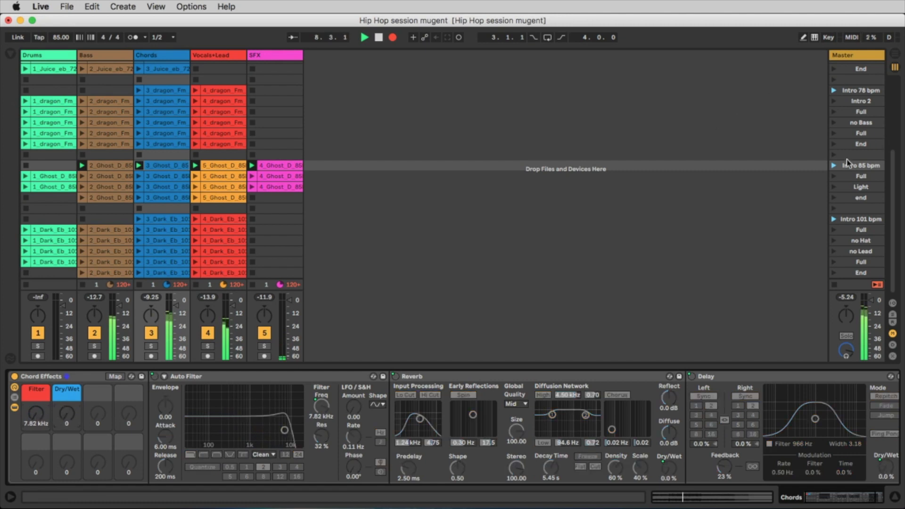
left_click(861, 176)
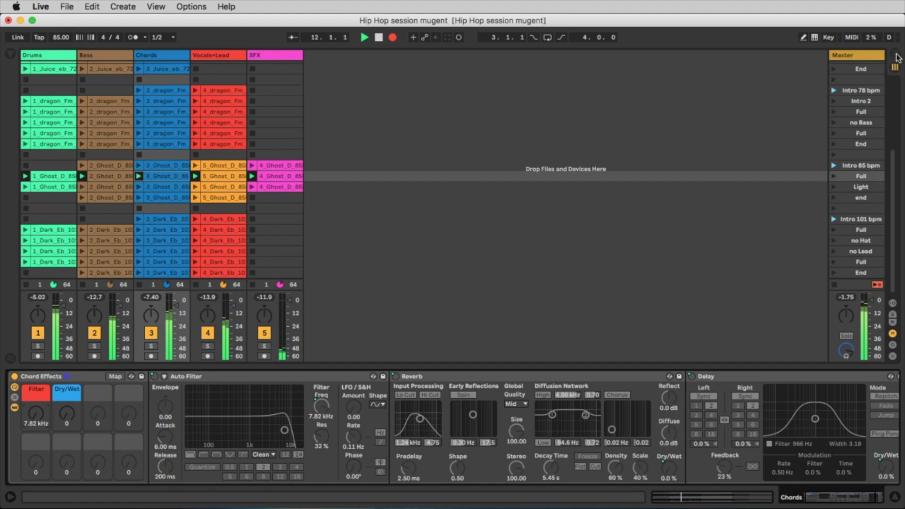
left_click(896, 54)
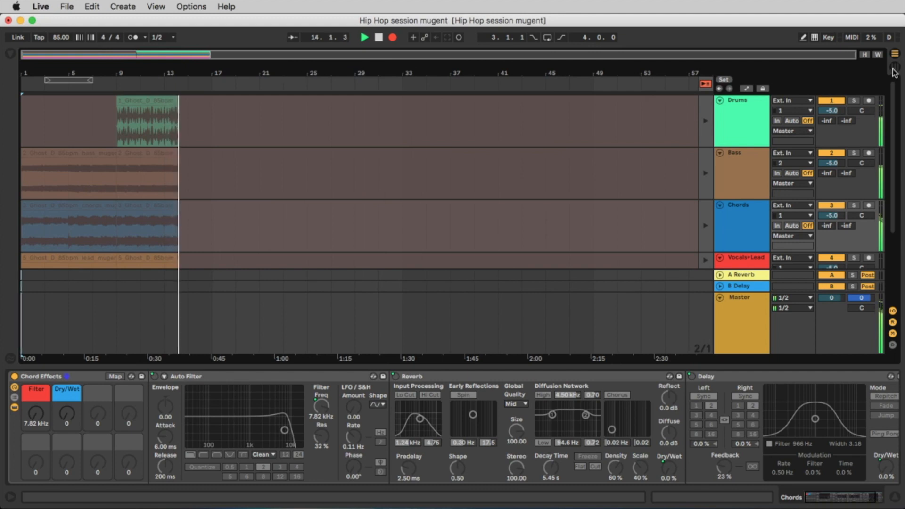
left_click(893, 66)
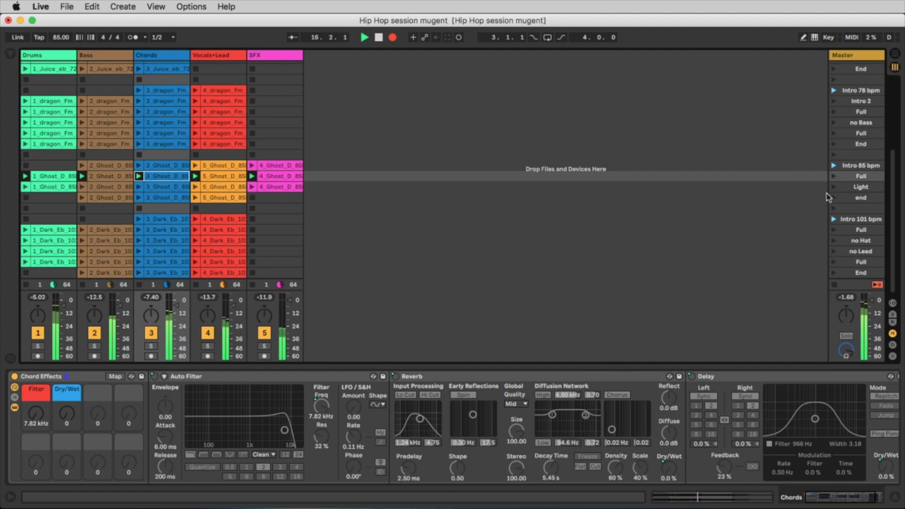
Launch the Light scene, then the end scene to close the Intro 85 bpm section
left_click(859, 186)
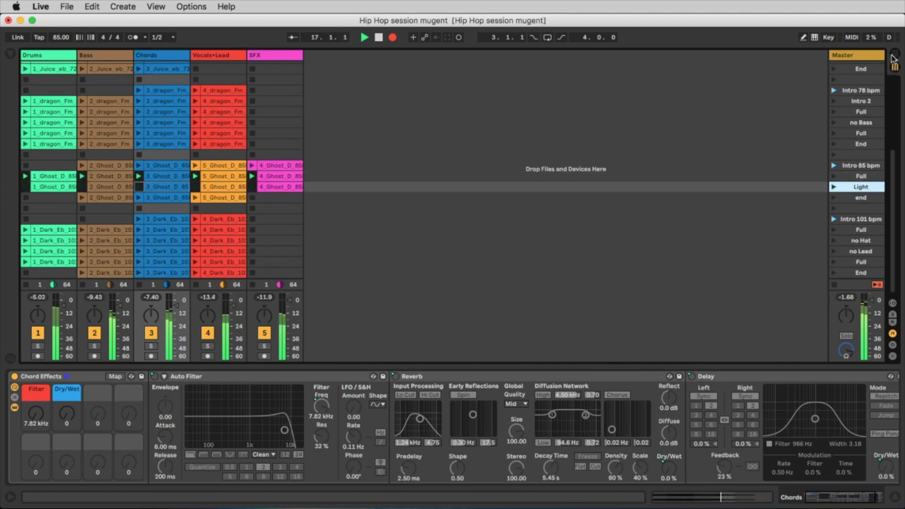
left_click(893, 54)
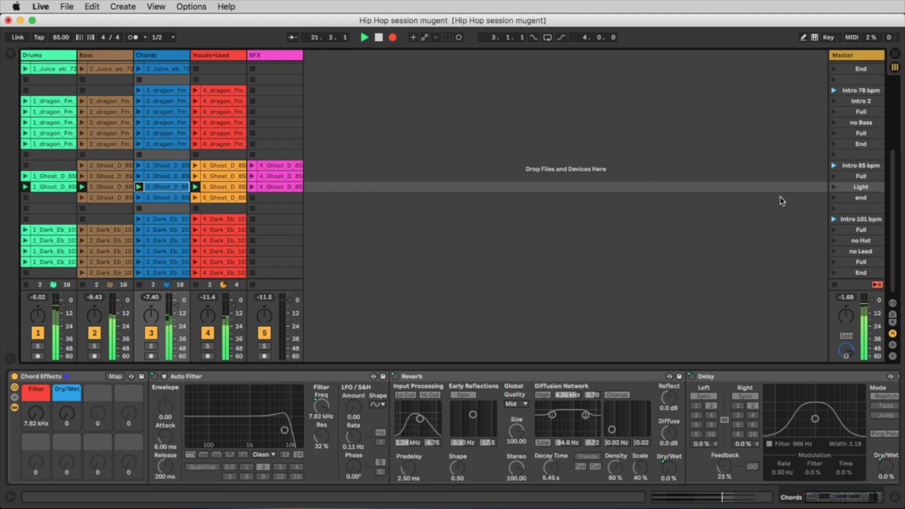
mouse_move(785, 214)
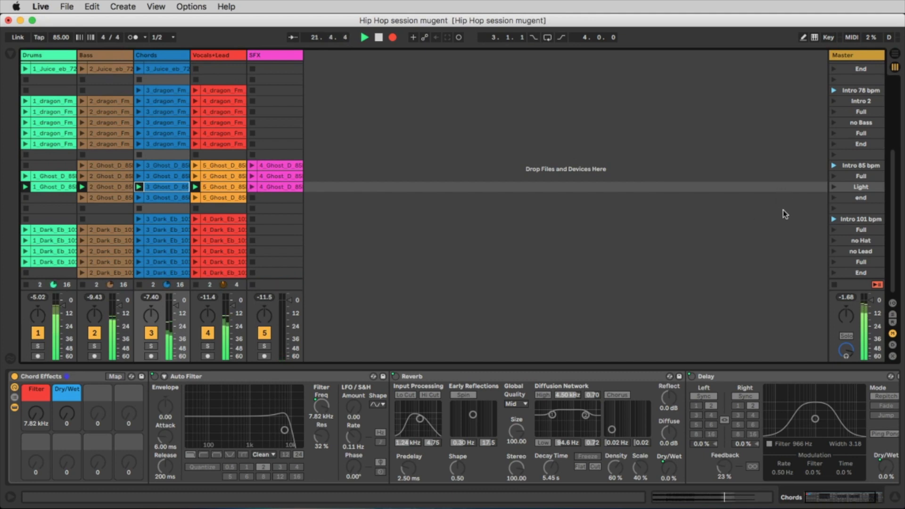
mouse_move(539, 233)
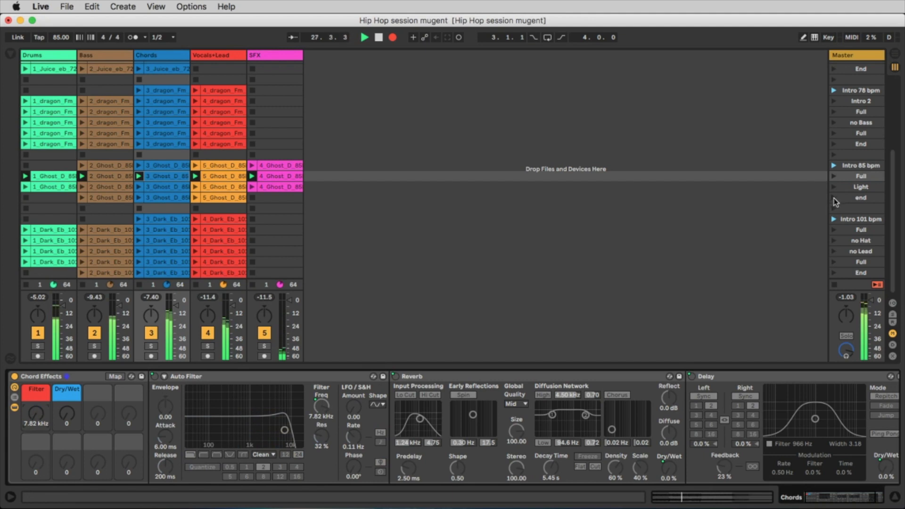
left_click(859, 197)
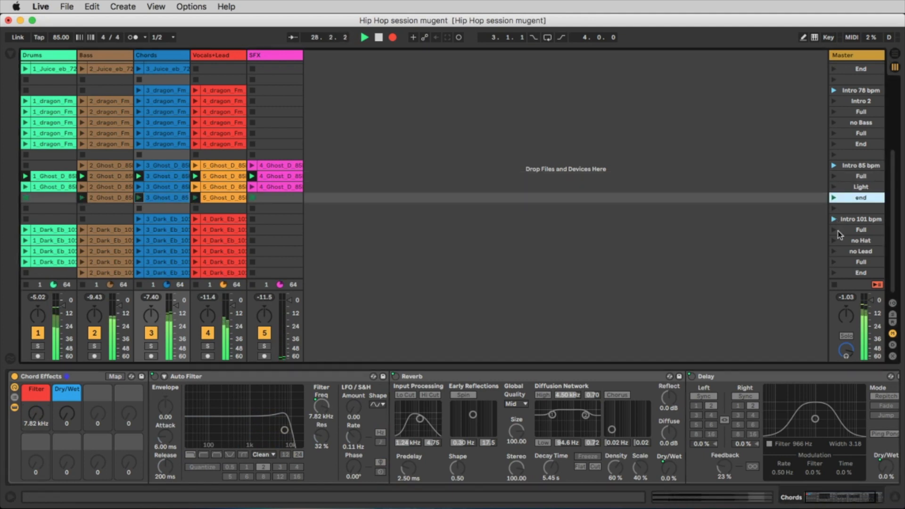
key("tab")
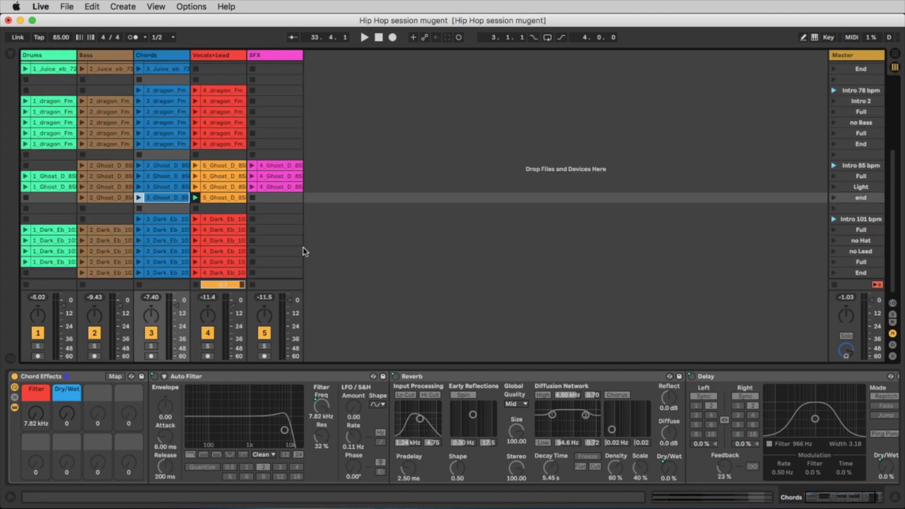
mouse_move(836, 153)
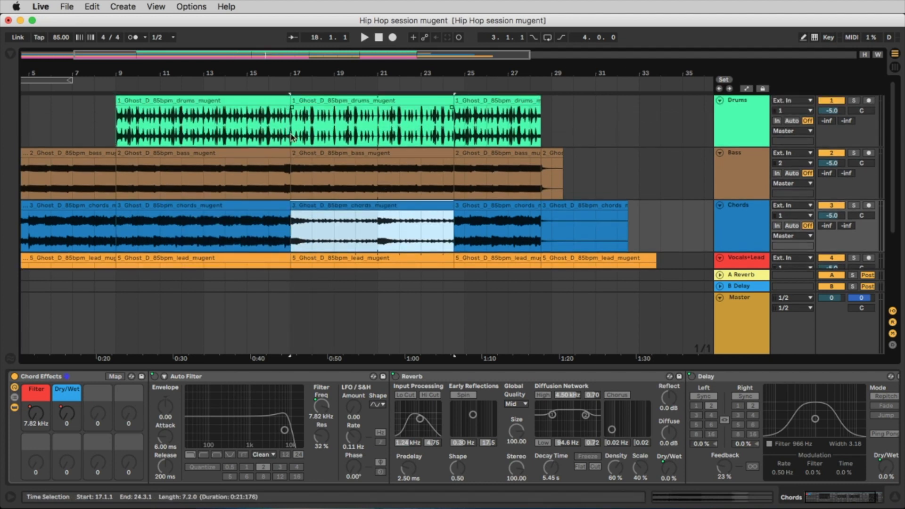
Select the recorded chords clip at bar 17 in the arrangement
left_click(315, 121)
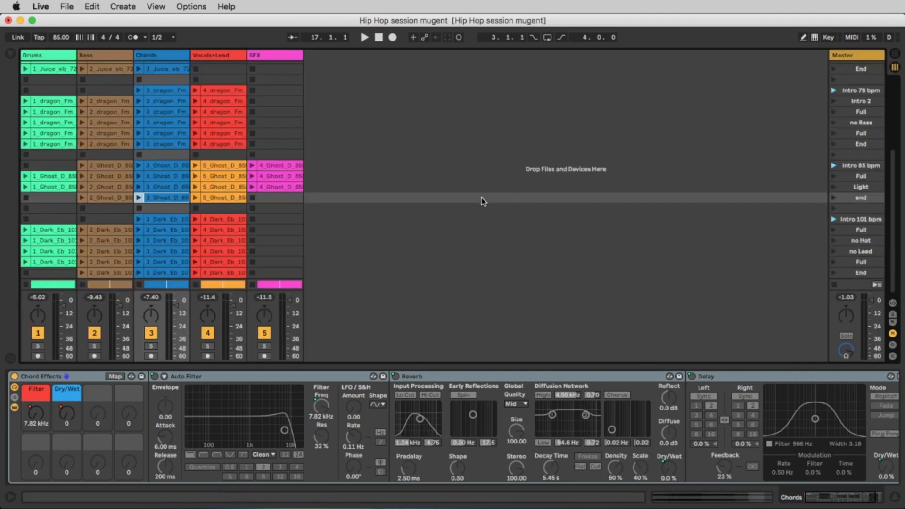
Review the recorded Filter and Dry/Wet automation on the chords track in the arrangement
key("tab")
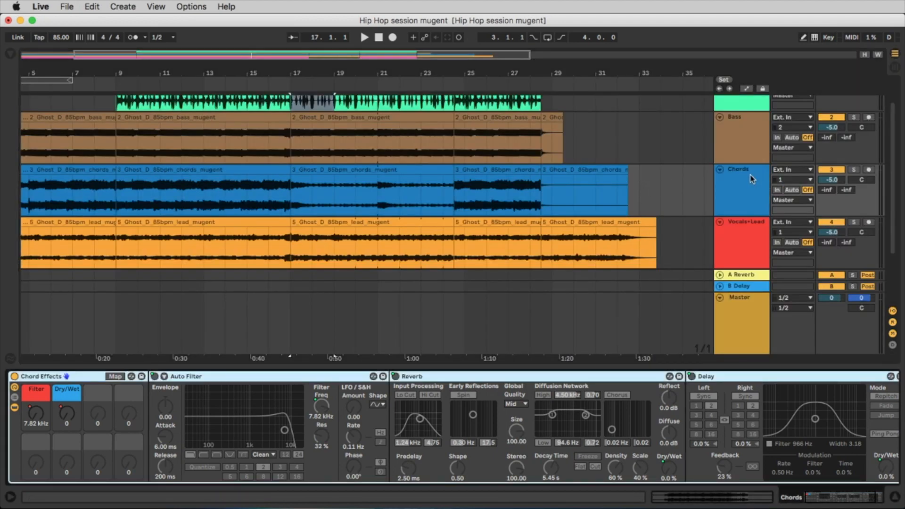
mouse_move(796, 133)
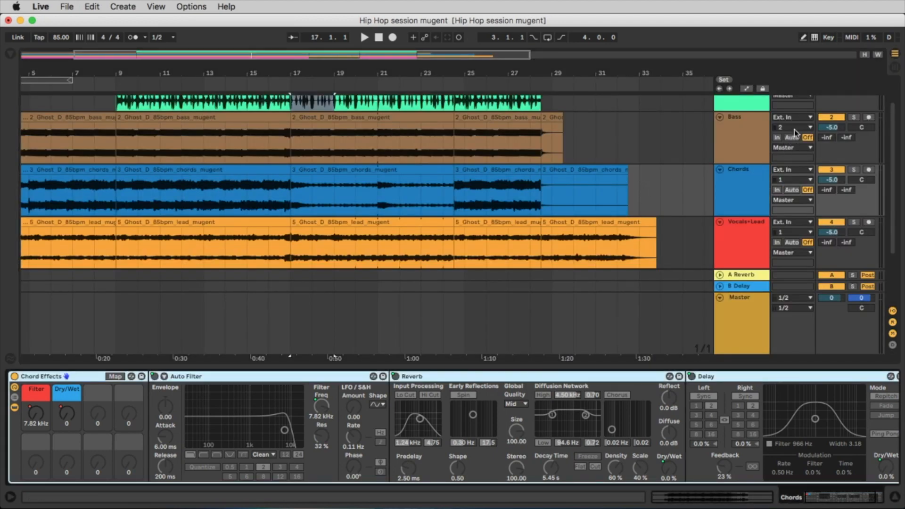
left_click(748, 88)
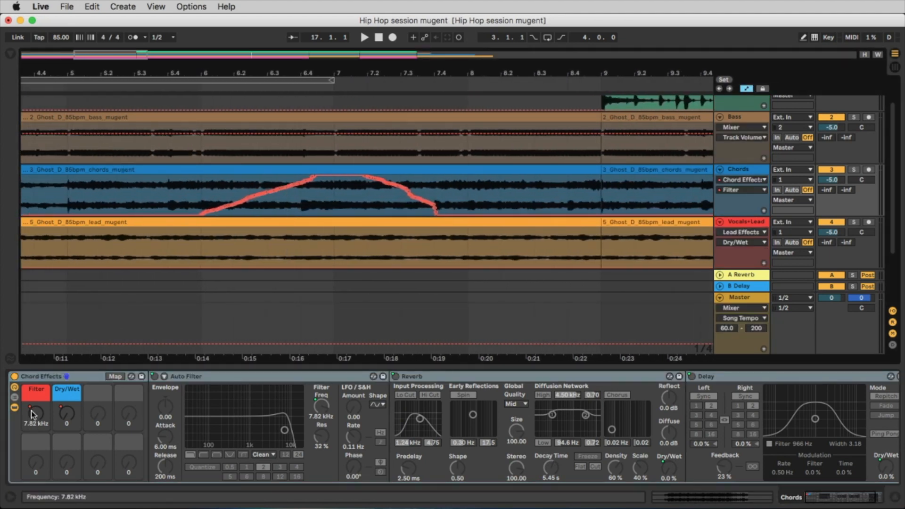
left_click(364, 37)
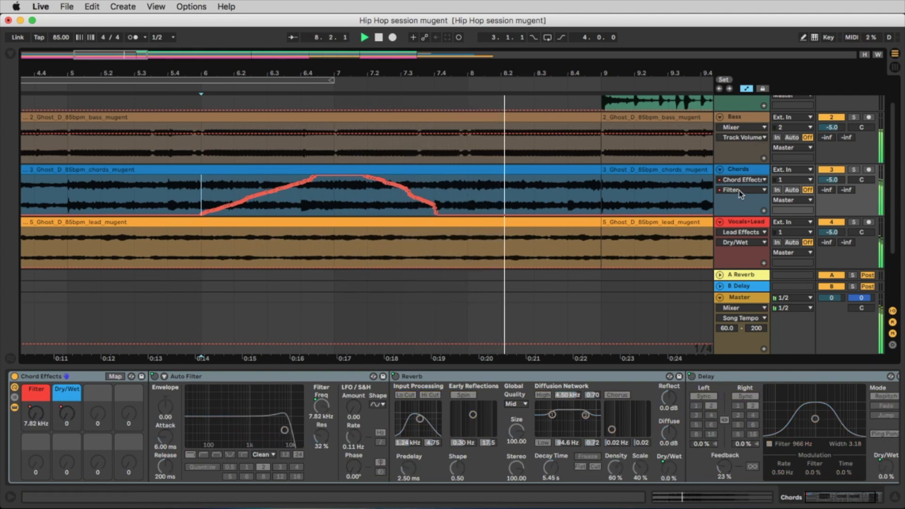
left_click(743, 190)
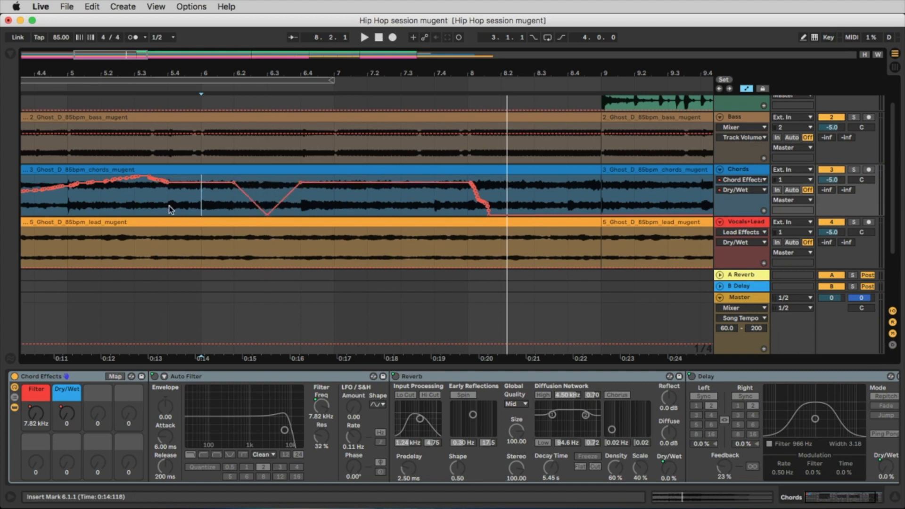
left_click(364, 37)
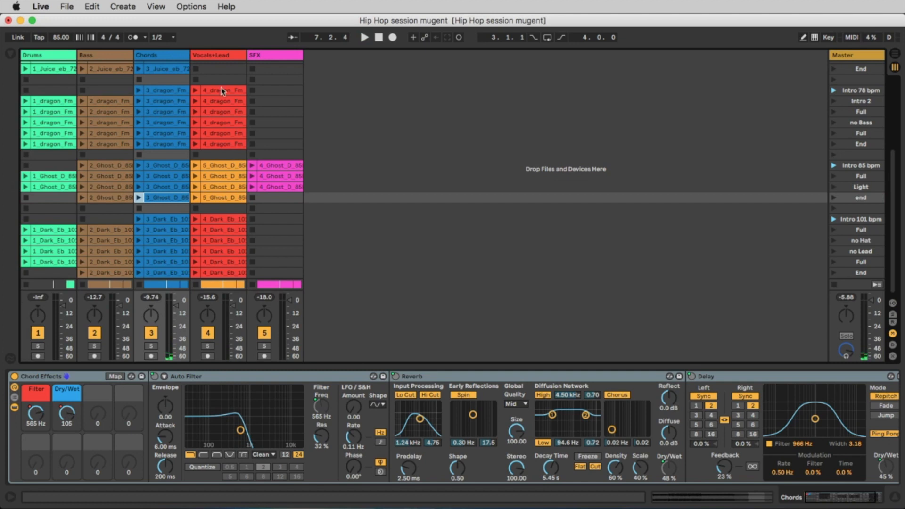
mouse_move(317, 190)
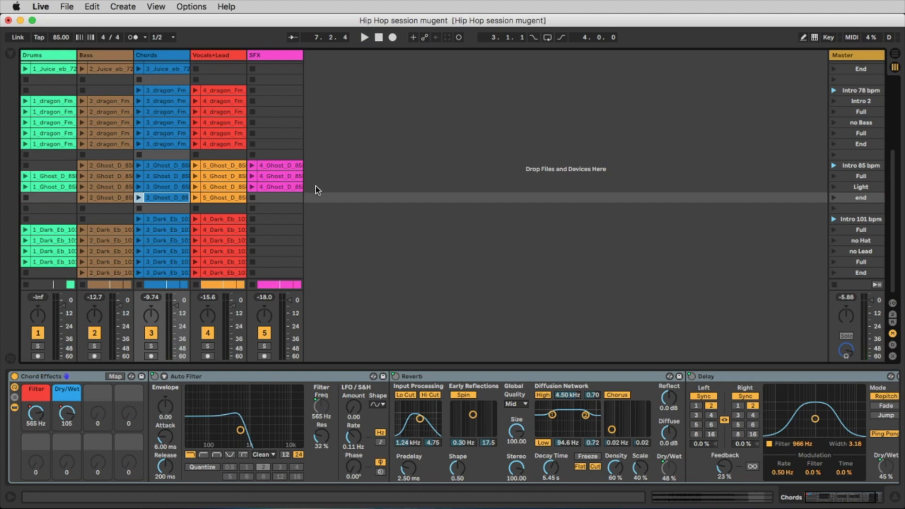